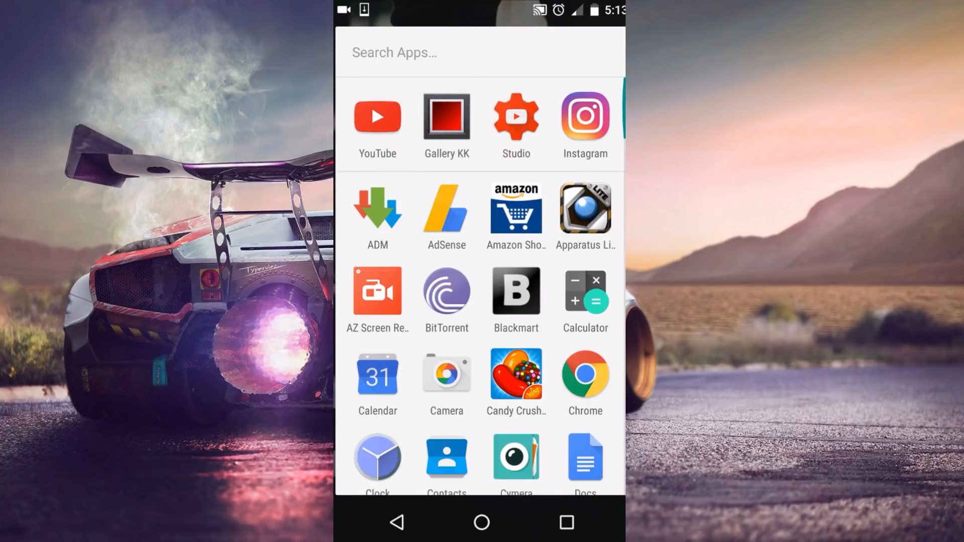
# Launch Background Eraser and load the Assassin's Creed logo photo into the eraser editor
pyautogui.scroll(-3)
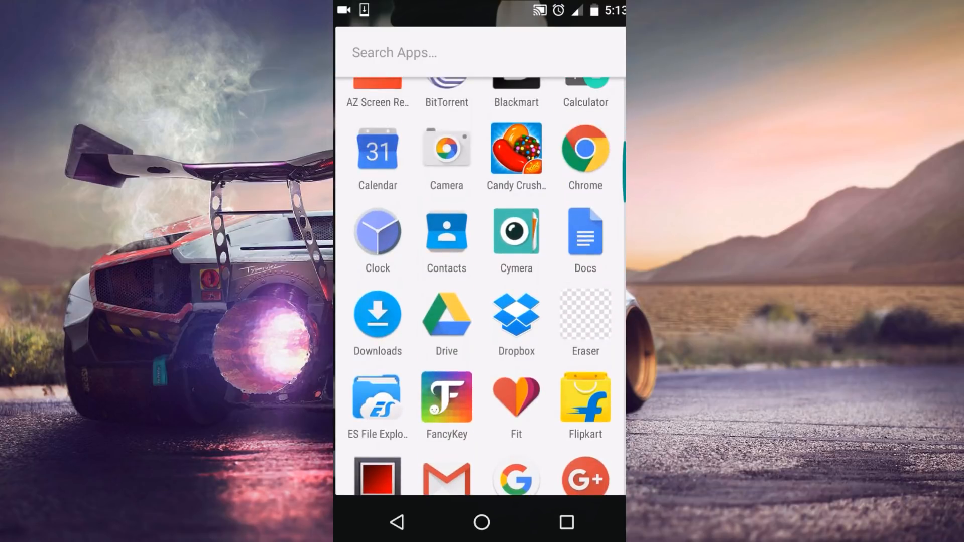
pyautogui.scroll(-3)
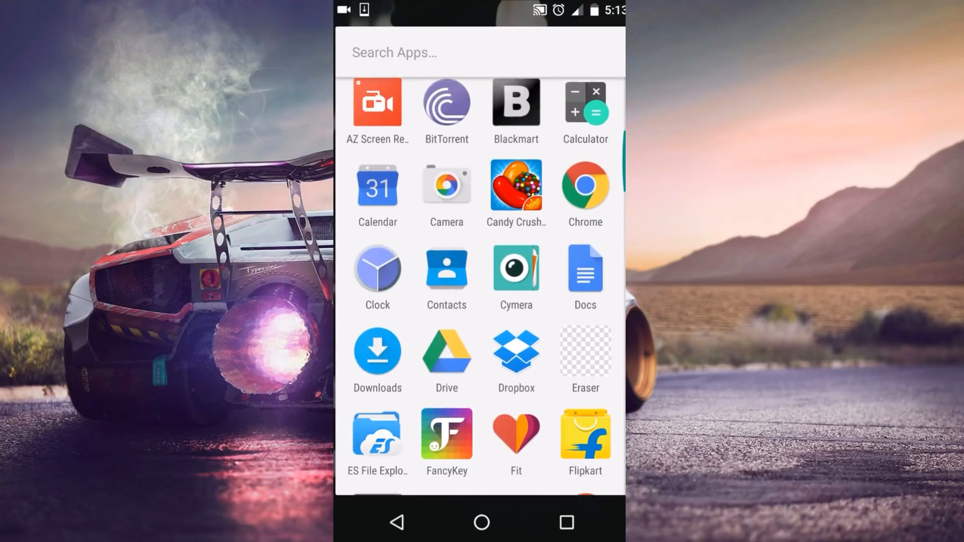
pyautogui.scroll(-3)
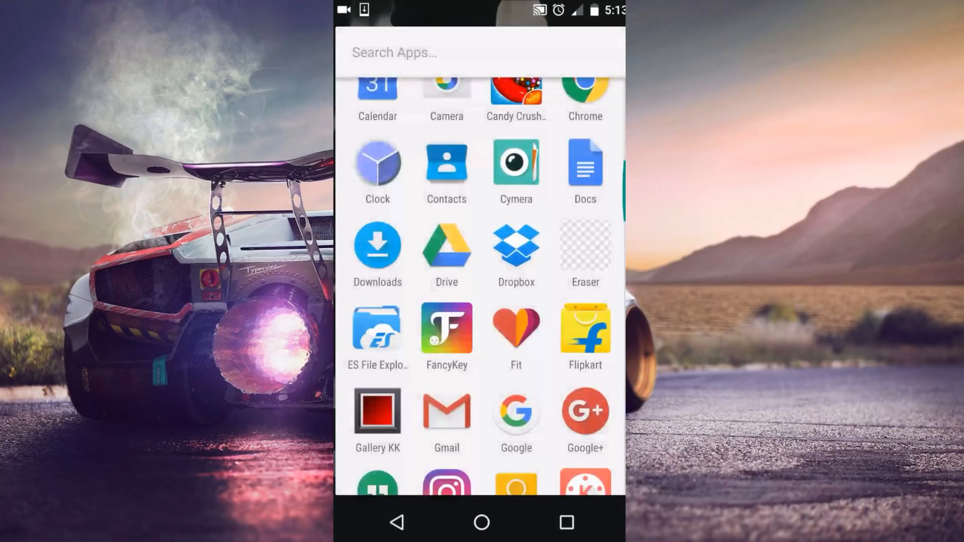
pyautogui.click(584, 243)
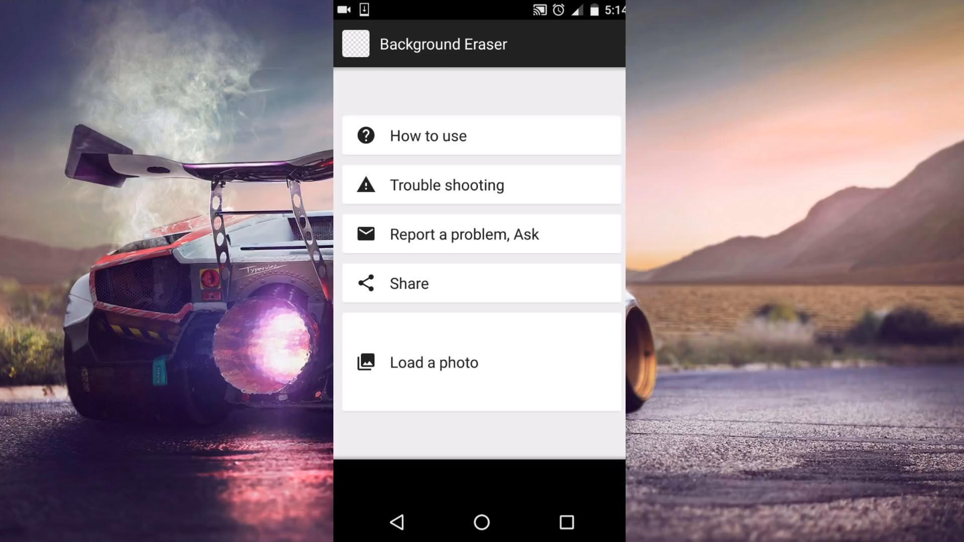
pyautogui.click(433, 362)
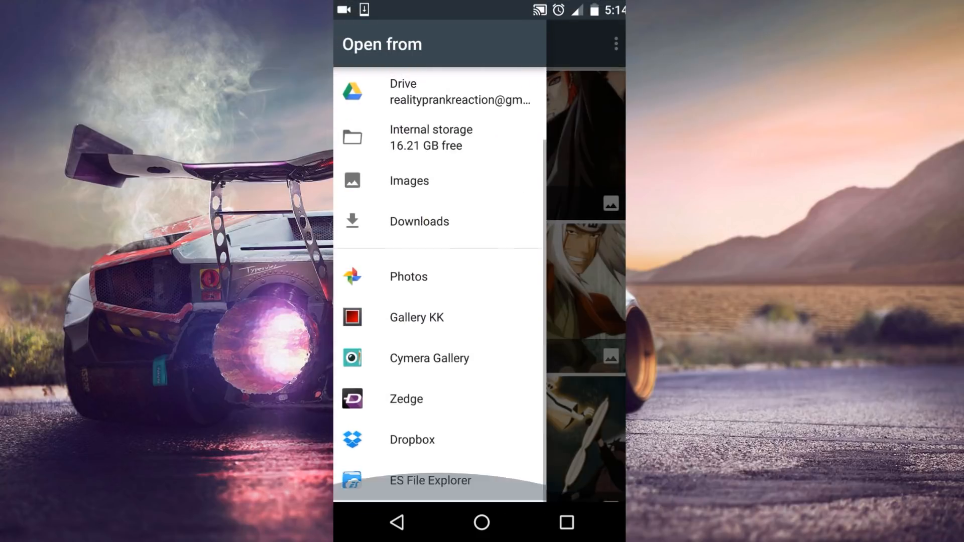
pyautogui.click(416, 317)
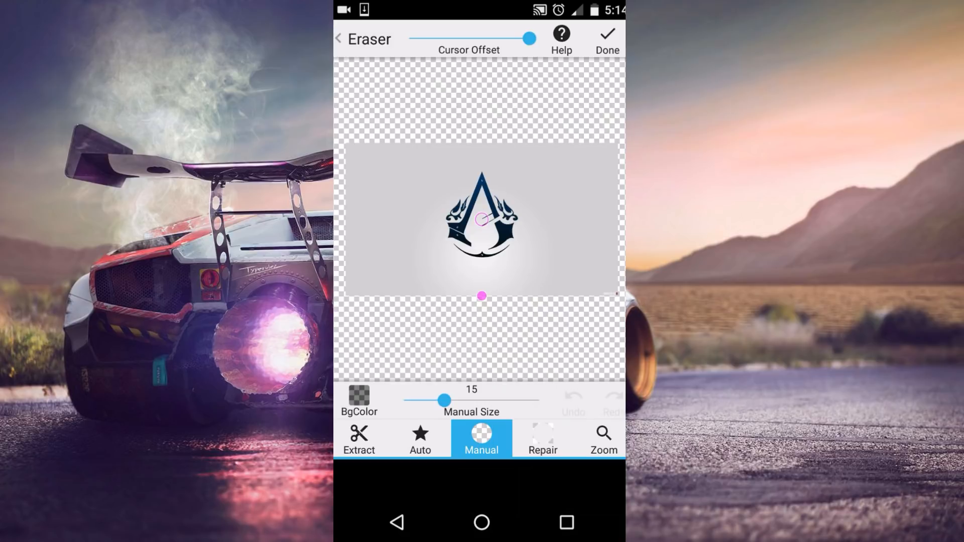
# Auto-erase the grey background and the light patch below the logo, then zoom in on its edges
pyautogui.click(419, 437)
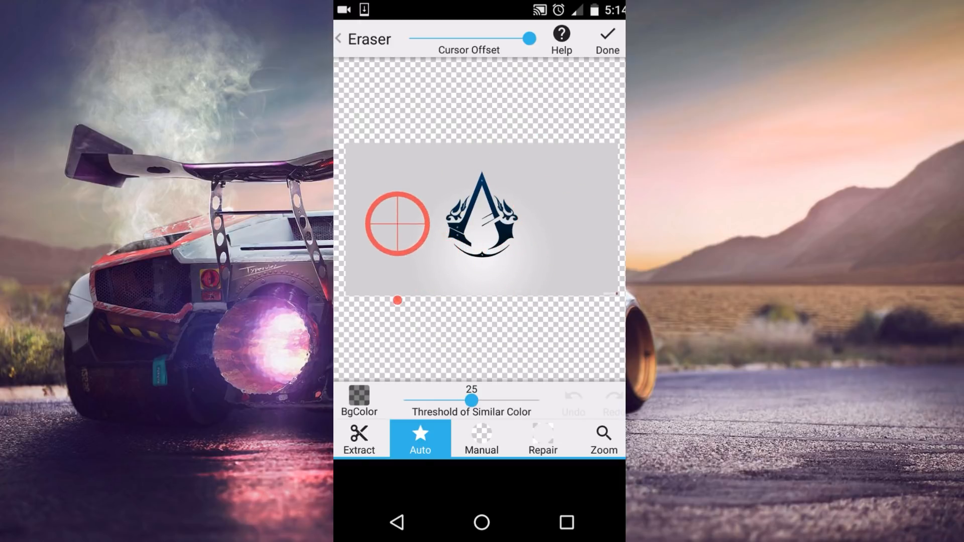
pyautogui.click(481, 222)
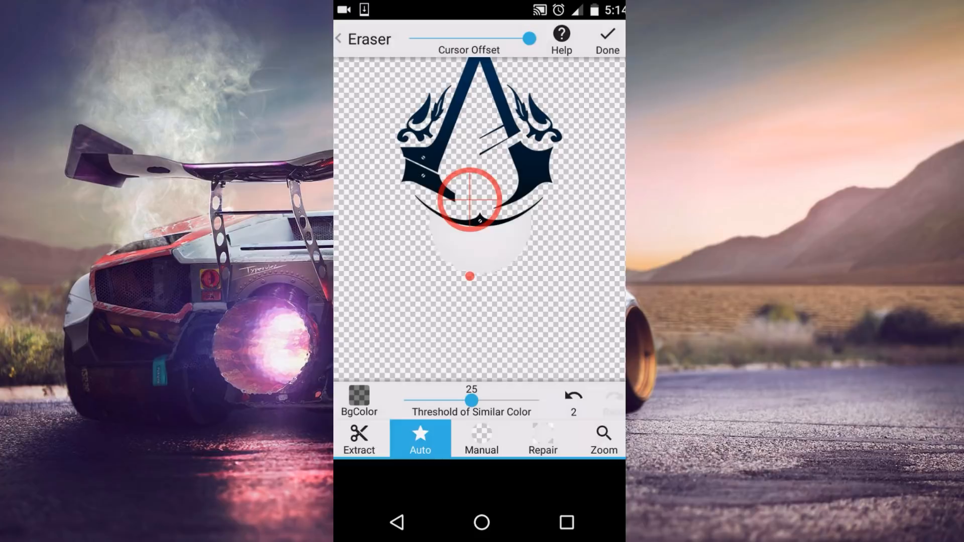
pyautogui.click(471, 200)
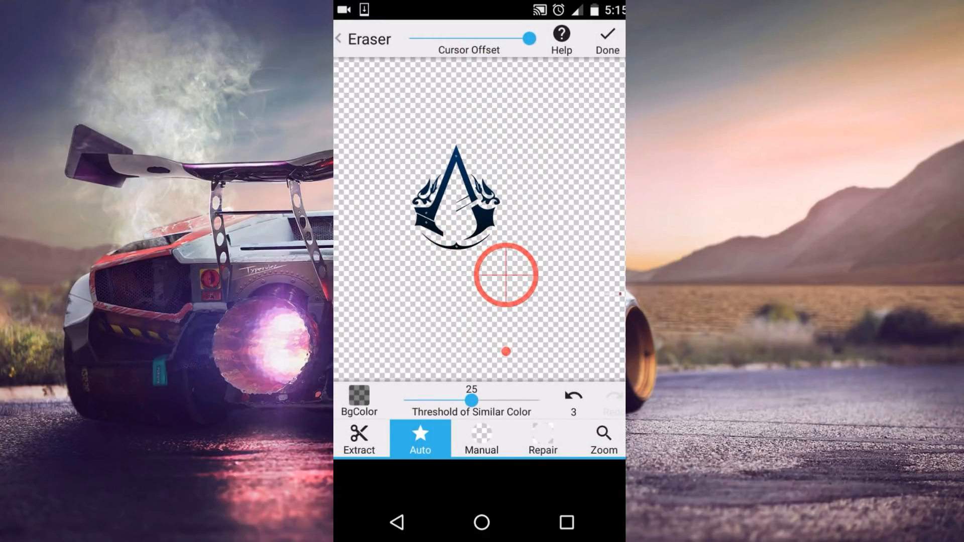
pyautogui.moveTo(506, 274); pyautogui.dragTo(506, 123)
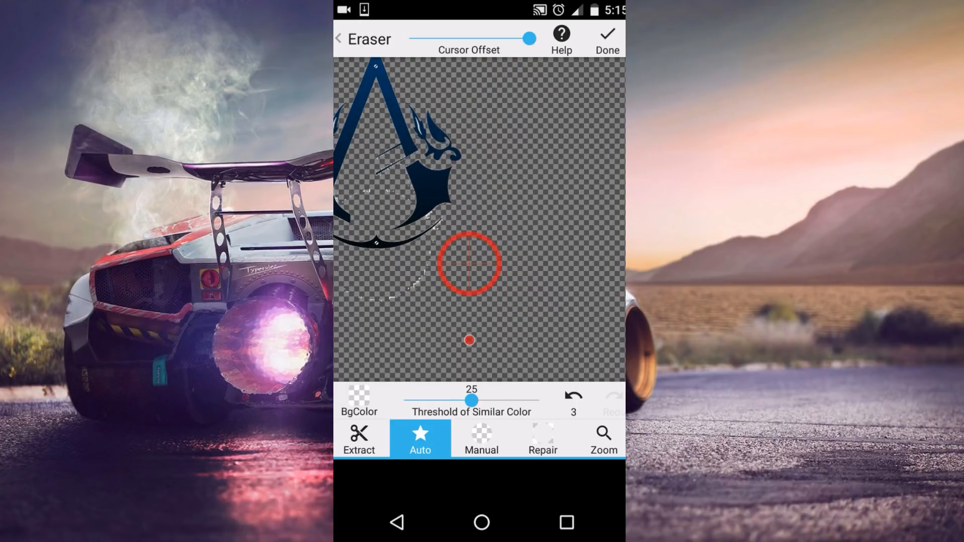
# Manually rub away the stray specks and white fringe inside and around the logo's edges
pyautogui.click(482, 439)
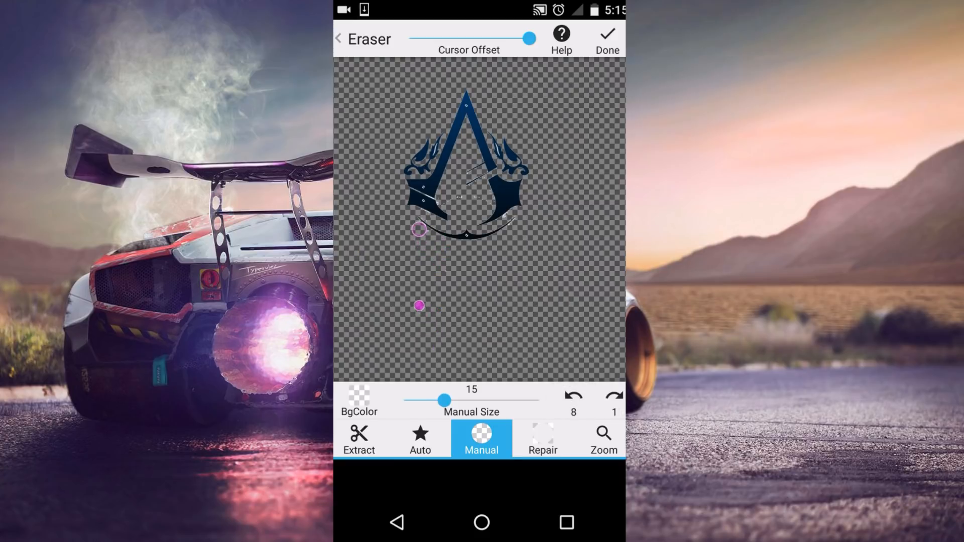
pyautogui.moveTo(419, 306); pyautogui.dragTo(456, 240)
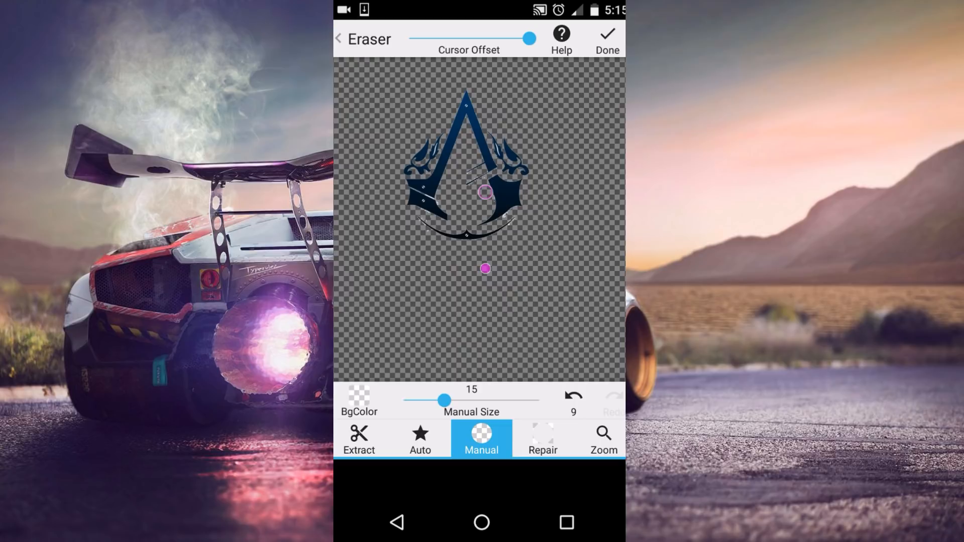
pyautogui.moveTo(485, 268); pyautogui.dragTo(471, 285)
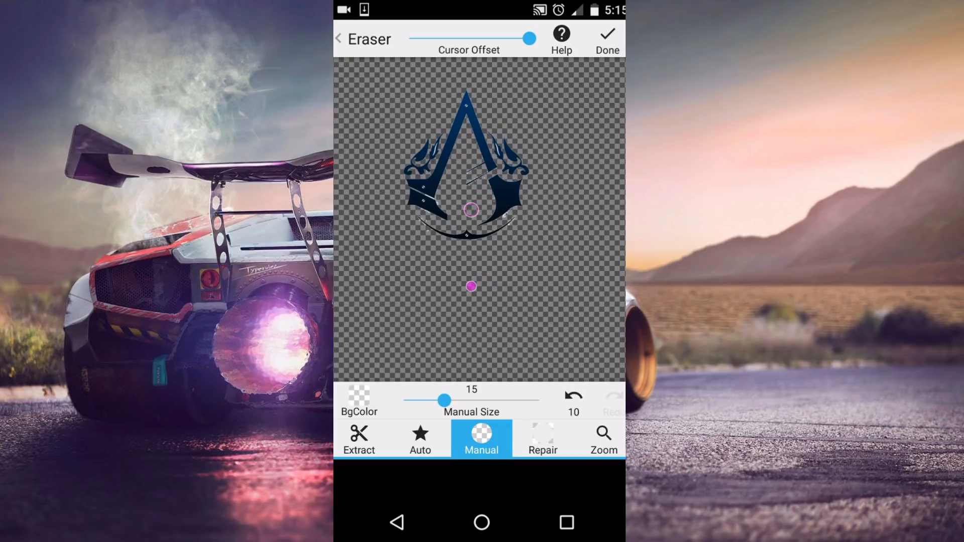
pyautogui.moveTo(471, 285); pyautogui.dragTo(543, 318)
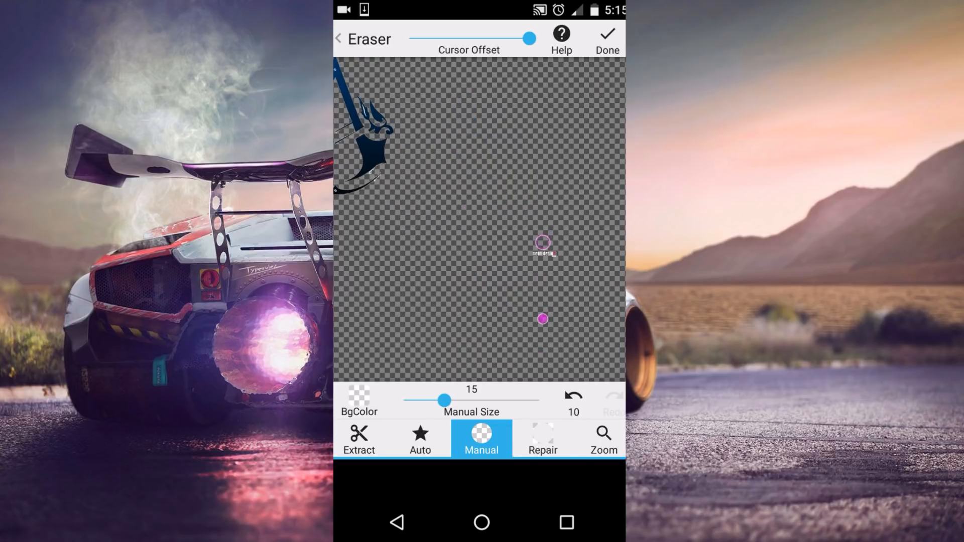
pyautogui.moveTo(542, 243); pyautogui.dragTo(415, 246)
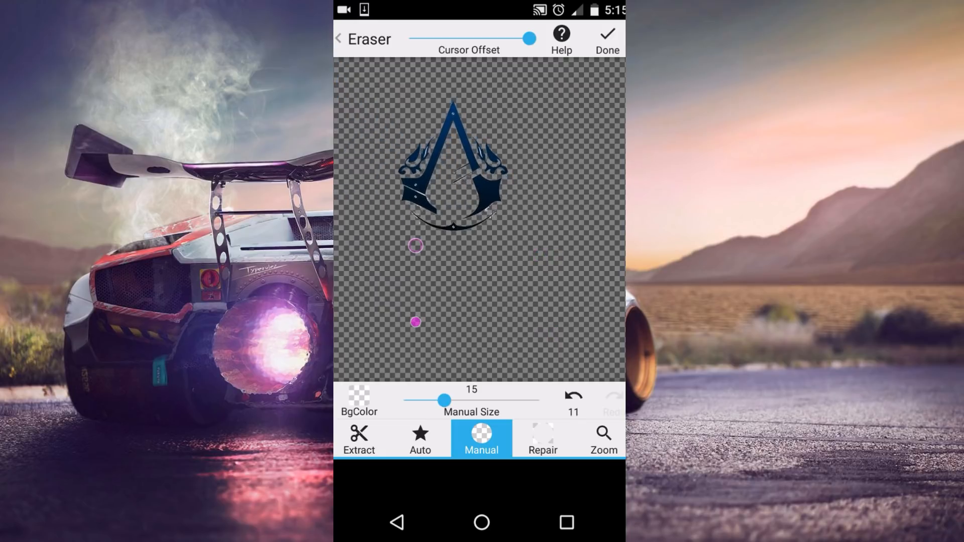
pyautogui.moveTo(415, 246); pyautogui.dragTo(455, 208)
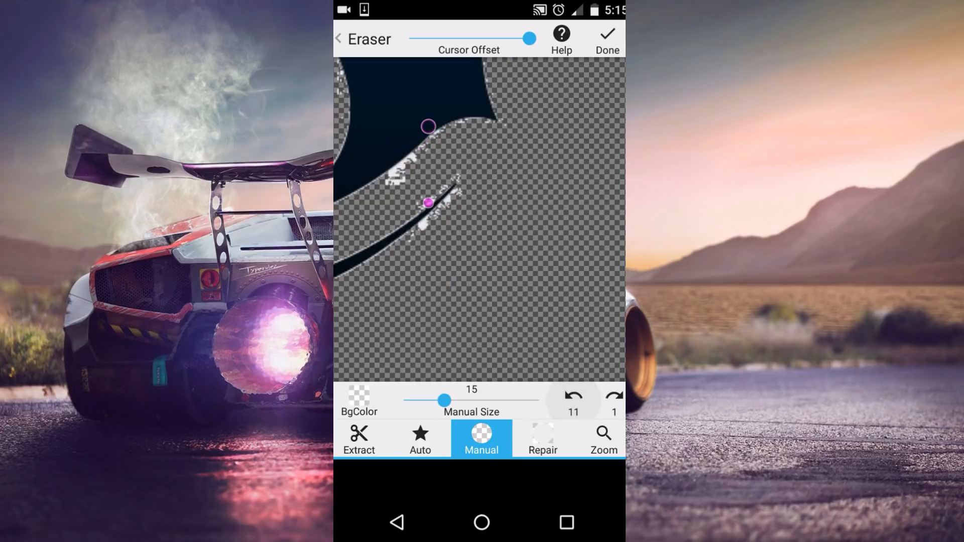
pyautogui.moveTo(430, 126); pyautogui.dragTo(436, 214)
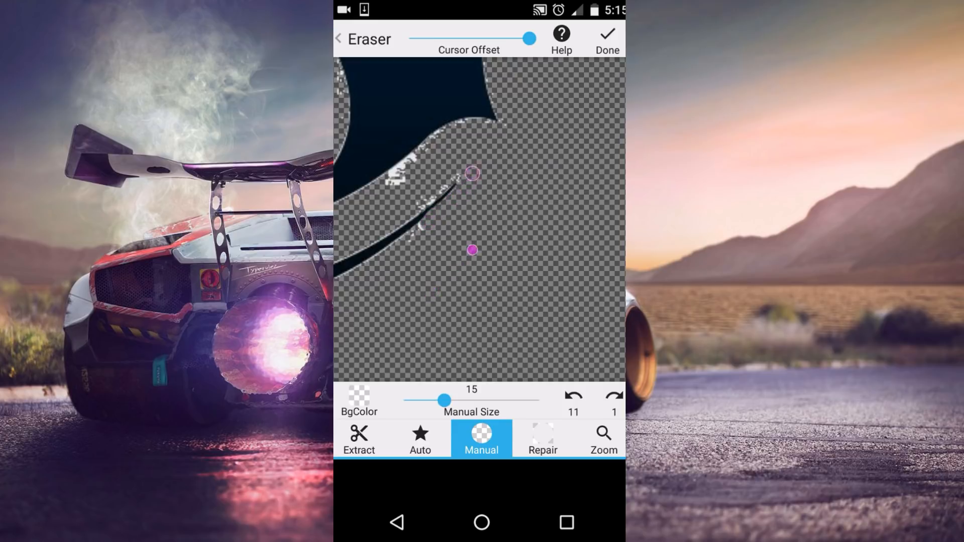
pyautogui.moveTo(472, 249); pyautogui.dragTo(403, 249)
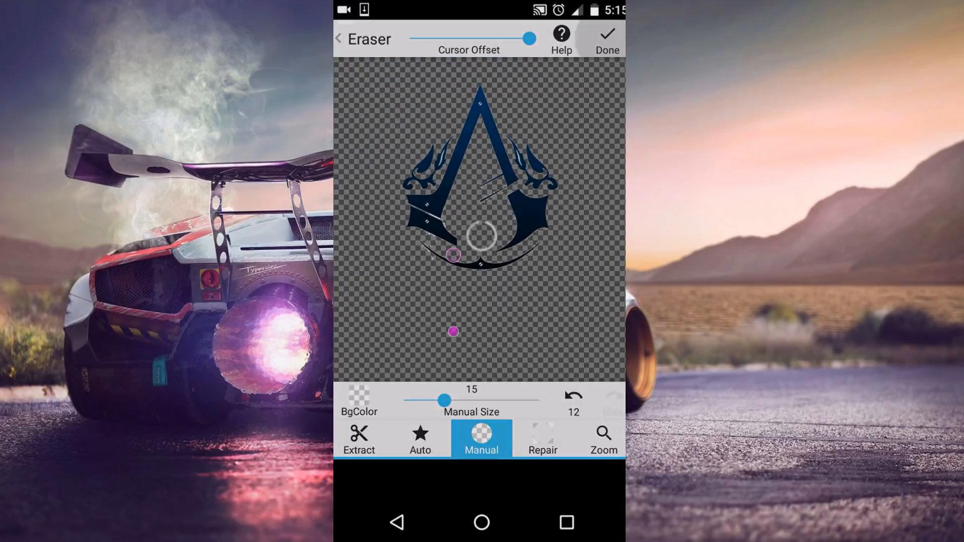
# Finish erasing, apply edge smoothing at level 4, and save the logo cutout
pyautogui.click(606, 35)
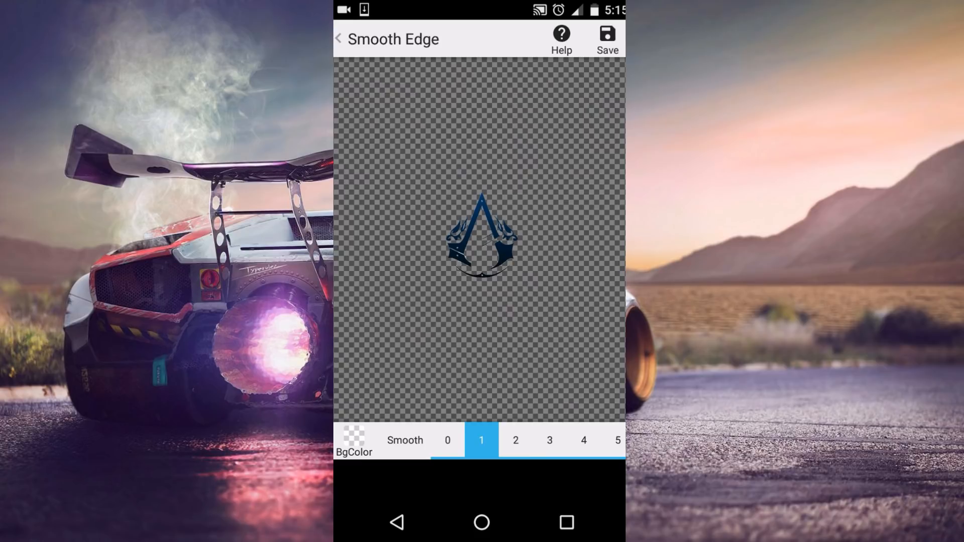
pyautogui.click(618, 441)
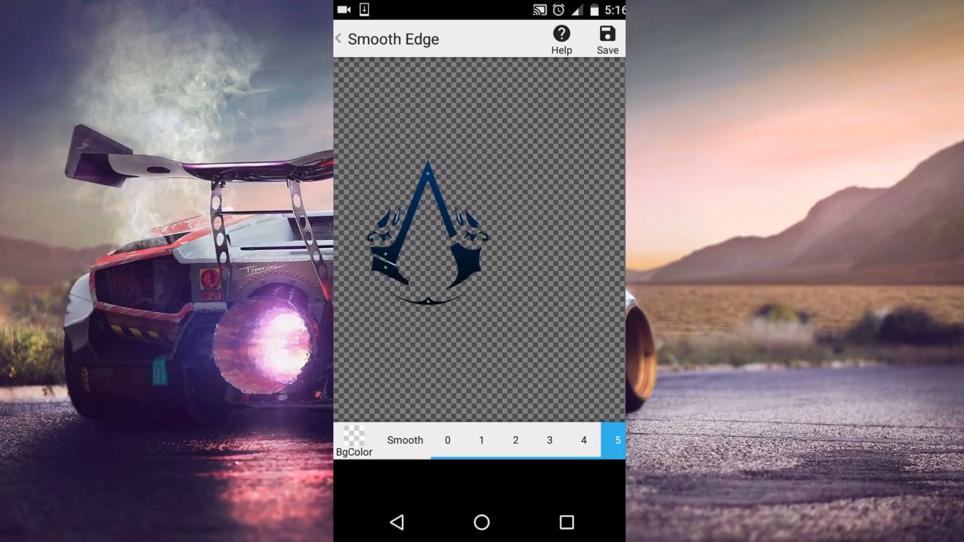
pyautogui.click(583, 440)
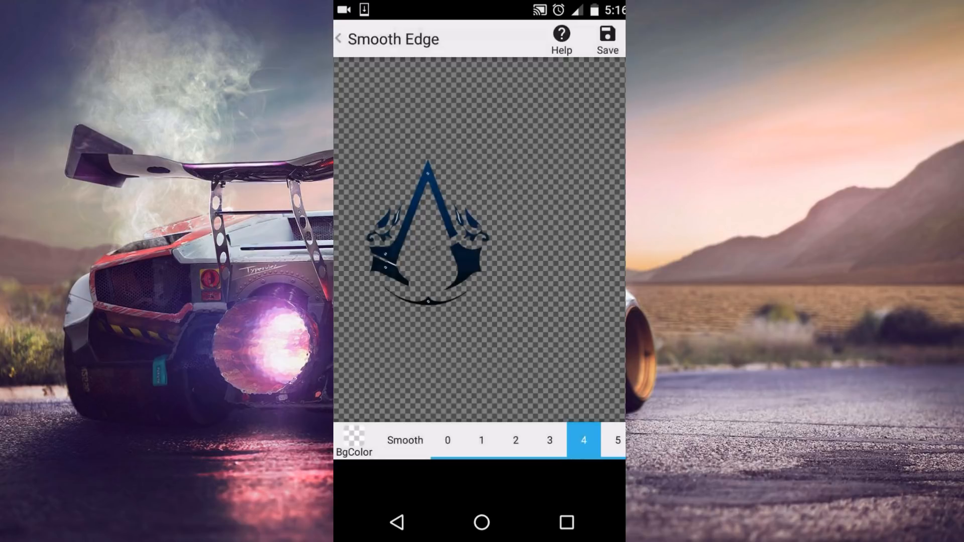
pyautogui.click(483, 235)
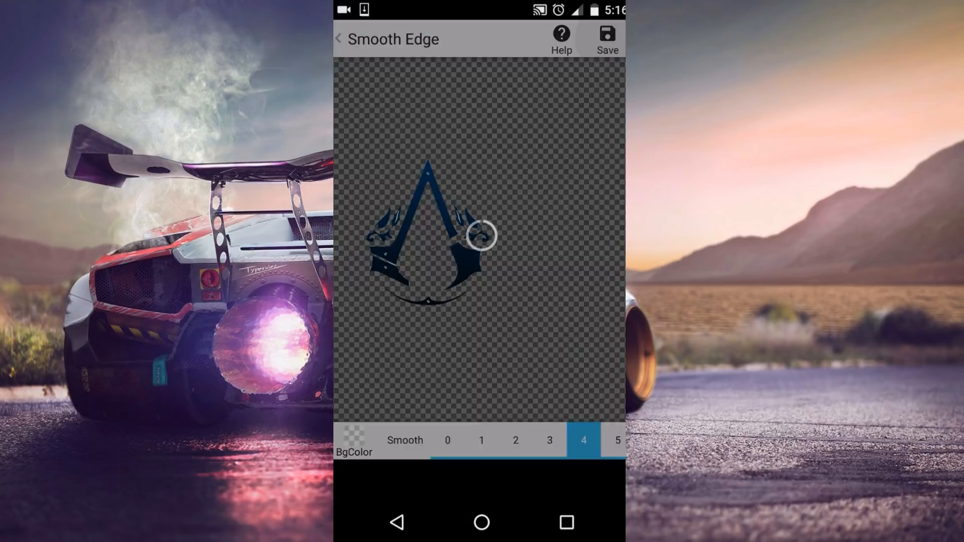
pyautogui.click(606, 36)
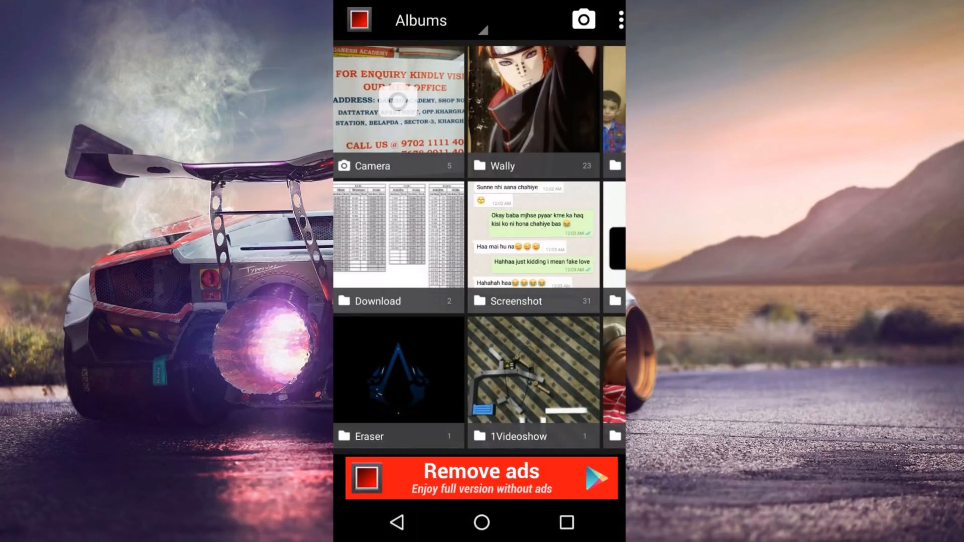
# View the saved logo cutout in Gallery KK's Eraser album
pyautogui.click(398, 370)
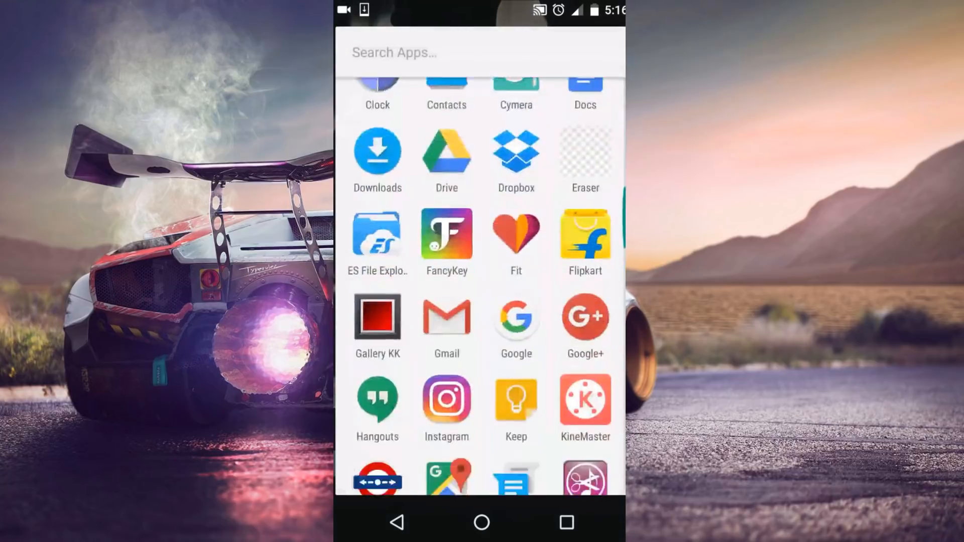
# Browse PicsArt's Recent photos and pick the transparent logo cutout as the overlay image
pyautogui.scroll(-3)
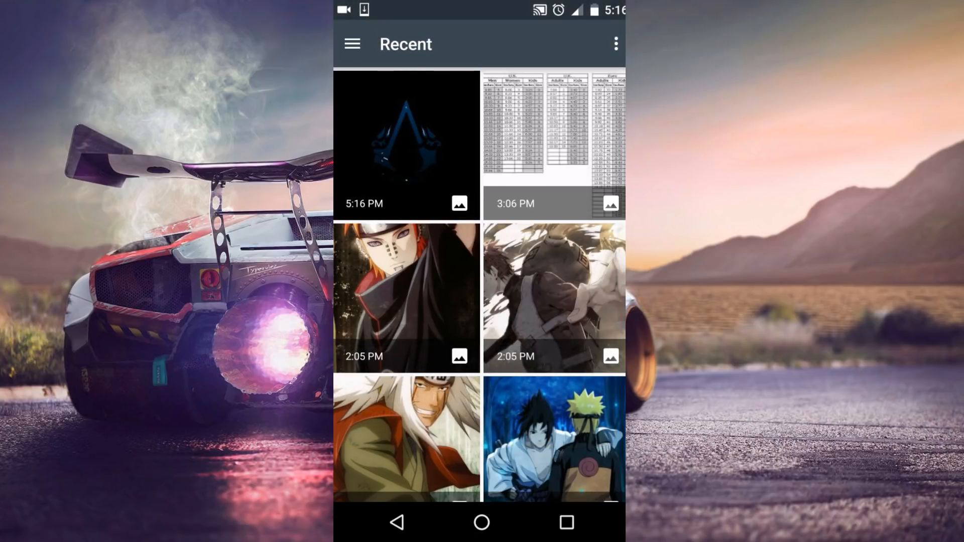
pyautogui.click(405, 144)
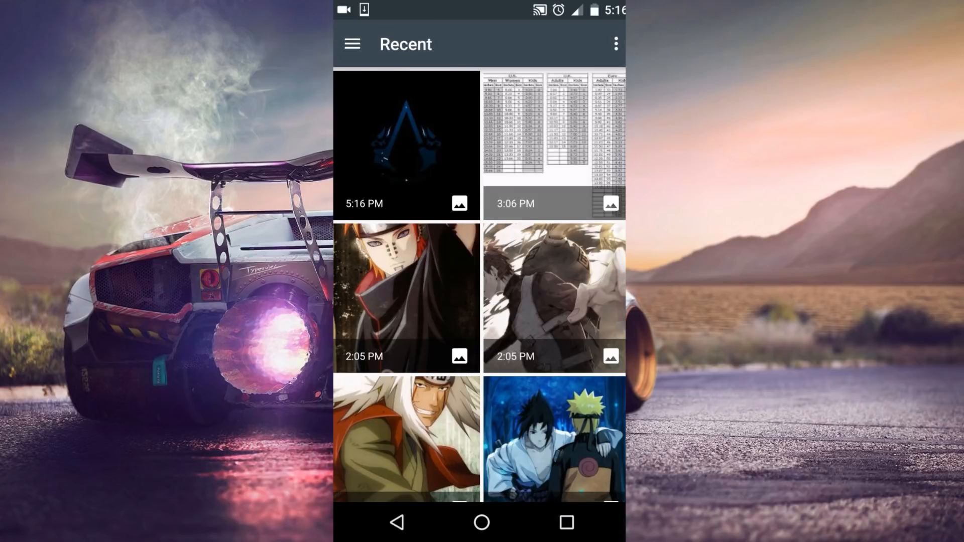
pyautogui.scroll(-3)
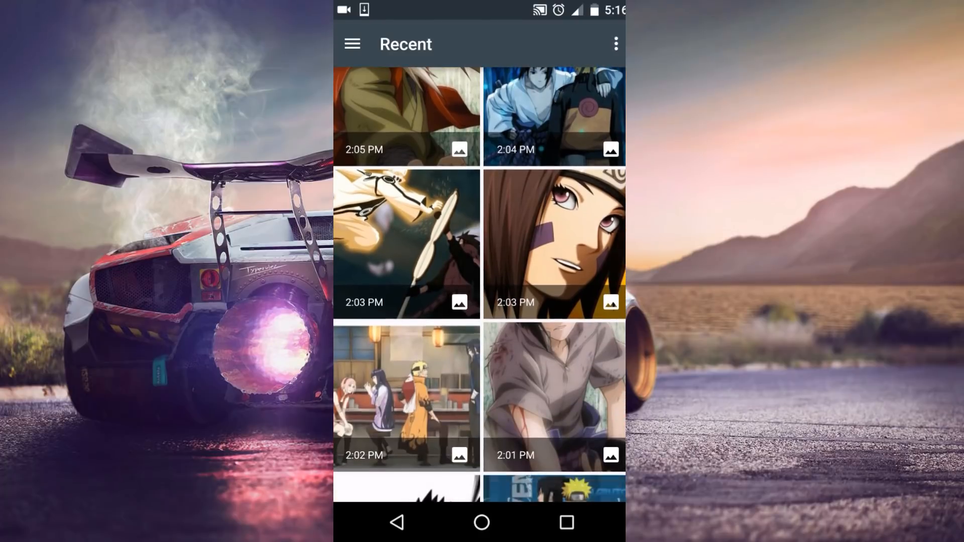
pyautogui.scroll(-3)
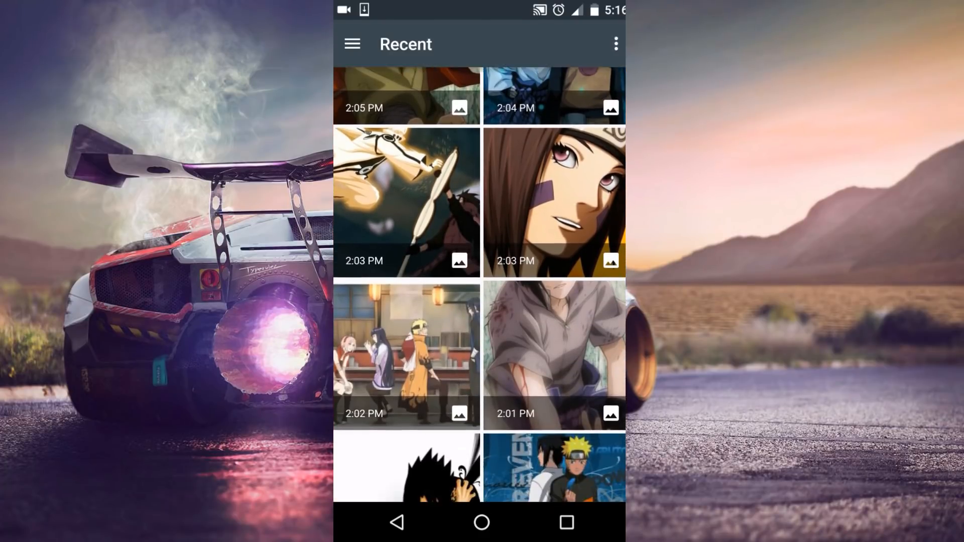
pyautogui.scroll(-3)
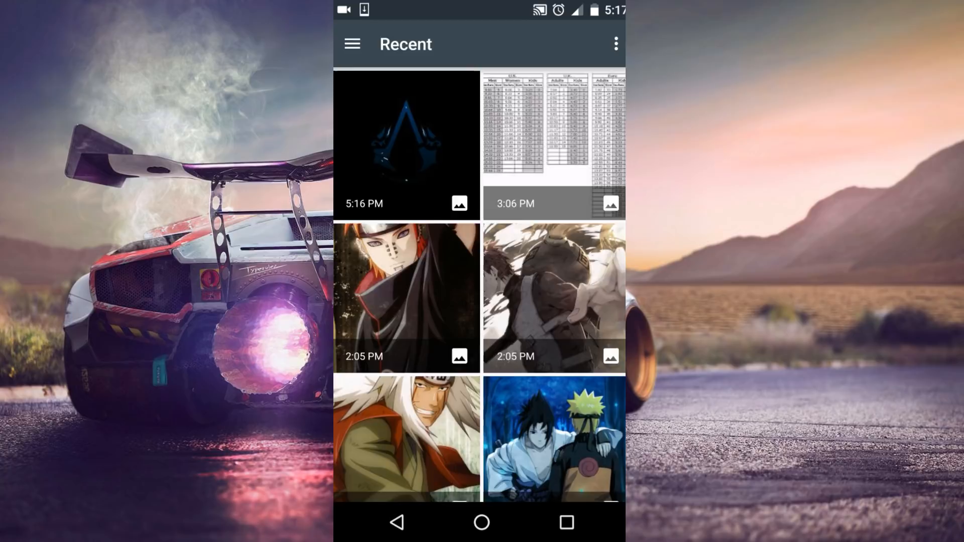
pyautogui.click(405, 145)
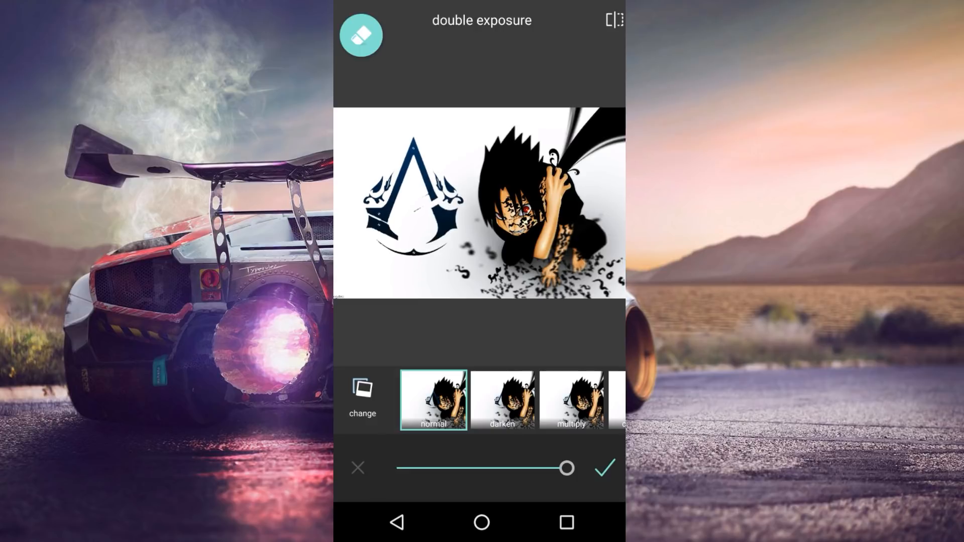
# Apply the double exposure with the Normal blend mode
pyautogui.click(605, 468)
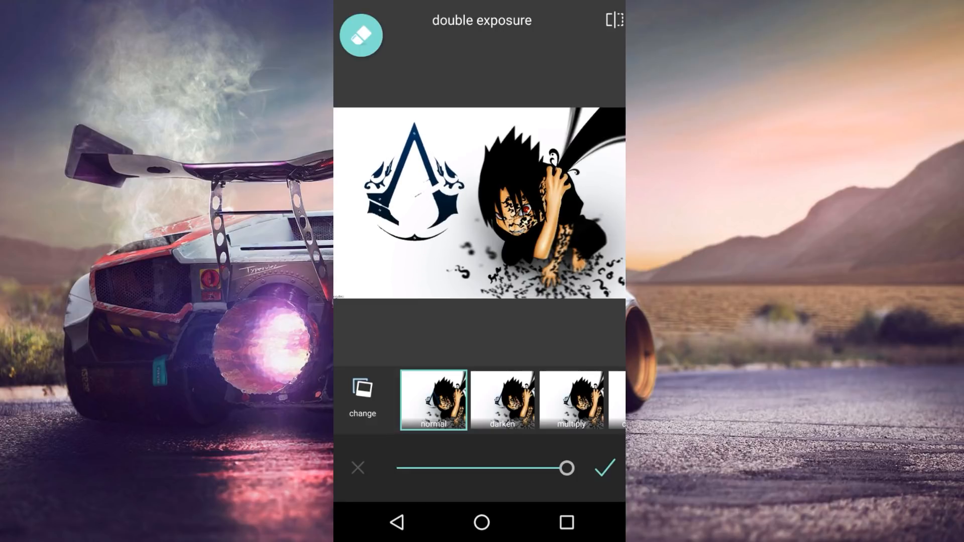
pyautogui.click(604, 468)
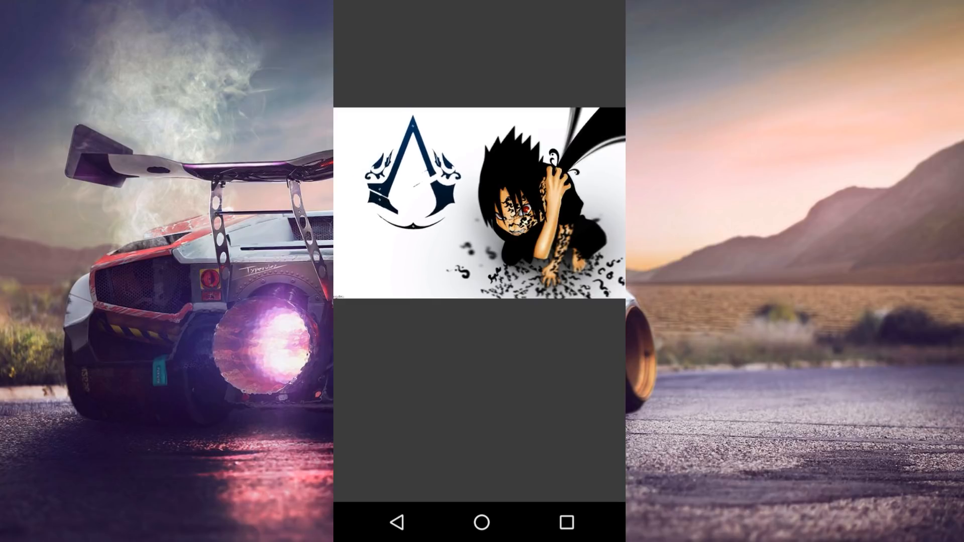